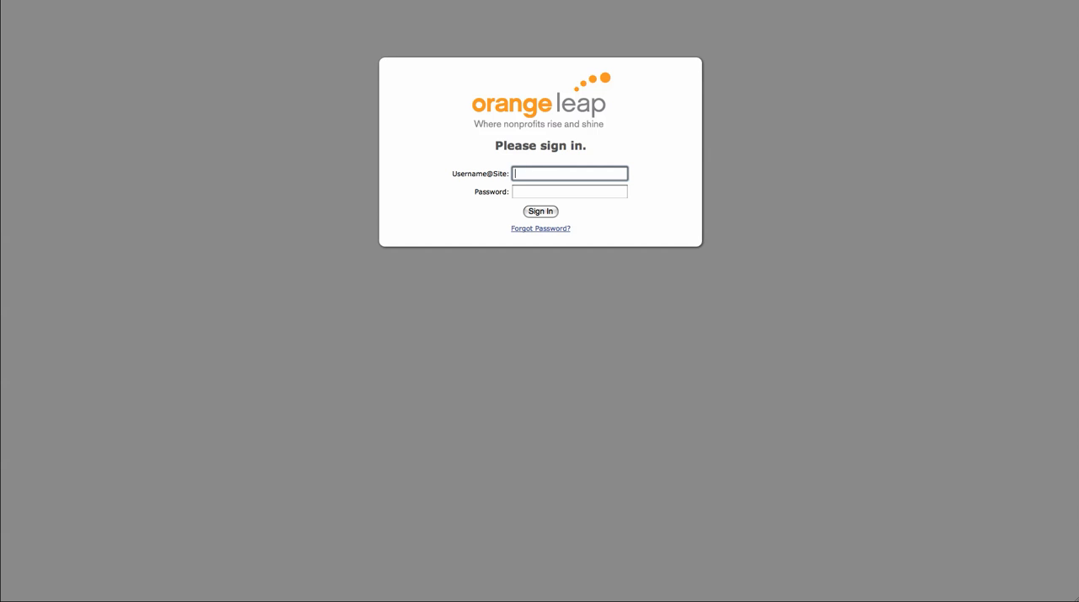
# Fill the Username@Site field by choosing the saved demo account from autocomplete
pyautogui.write('t')
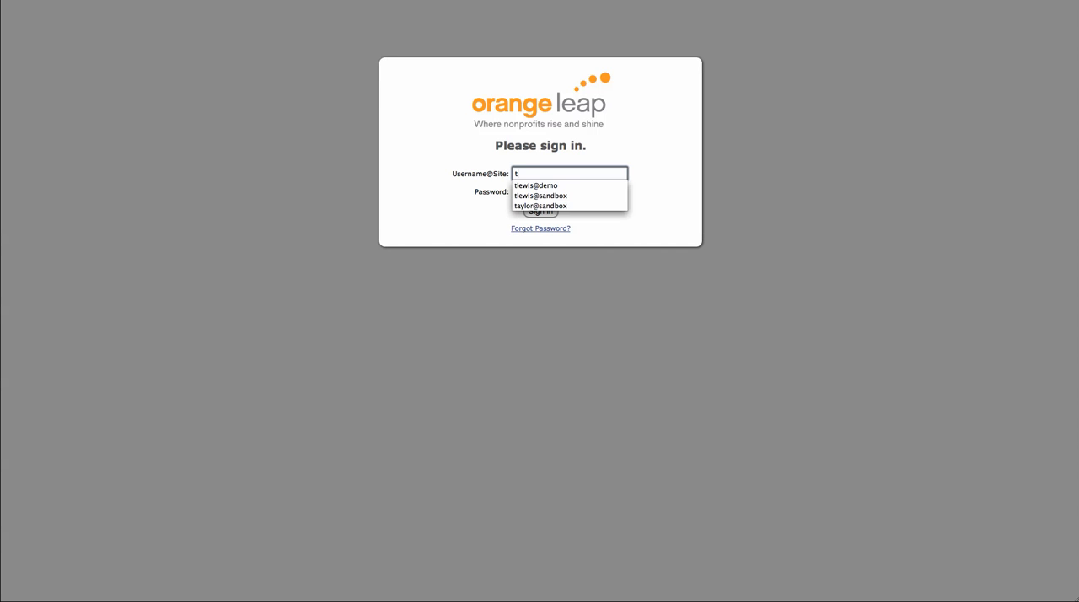
pyautogui.click(535, 186)
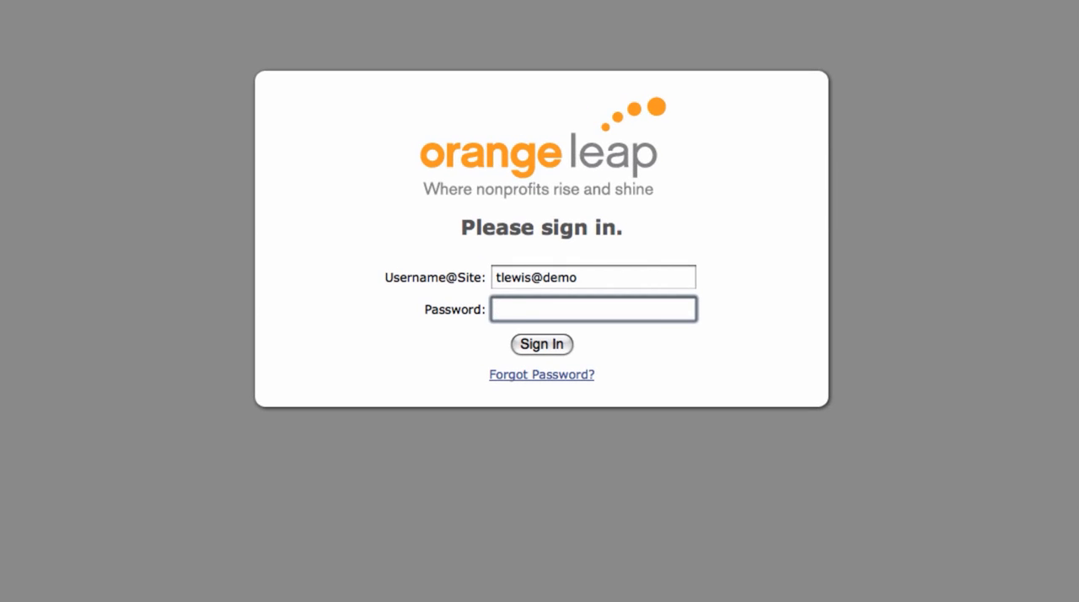
# Enter the password and sign in to reach My Dashboard
pyautogui.click(541, 344)
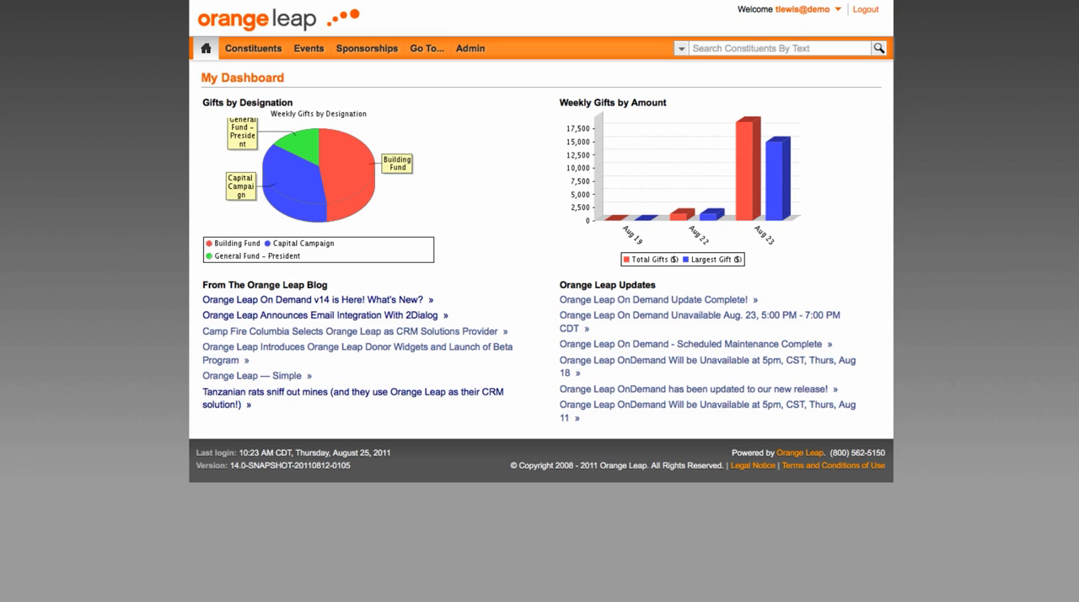
pyautogui.click(427, 48)
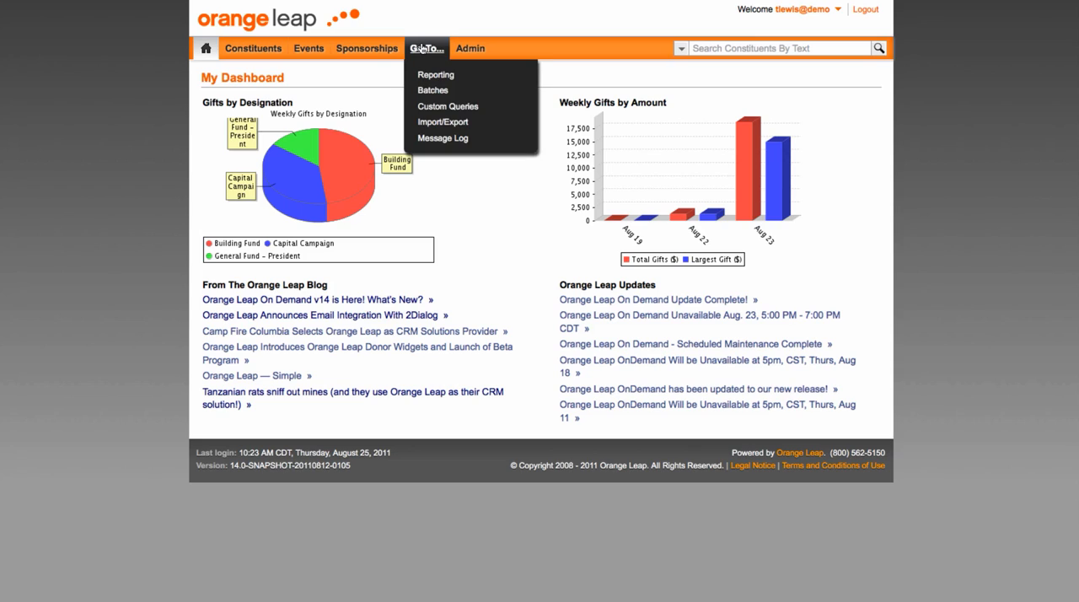
pyautogui.click(471, 48)
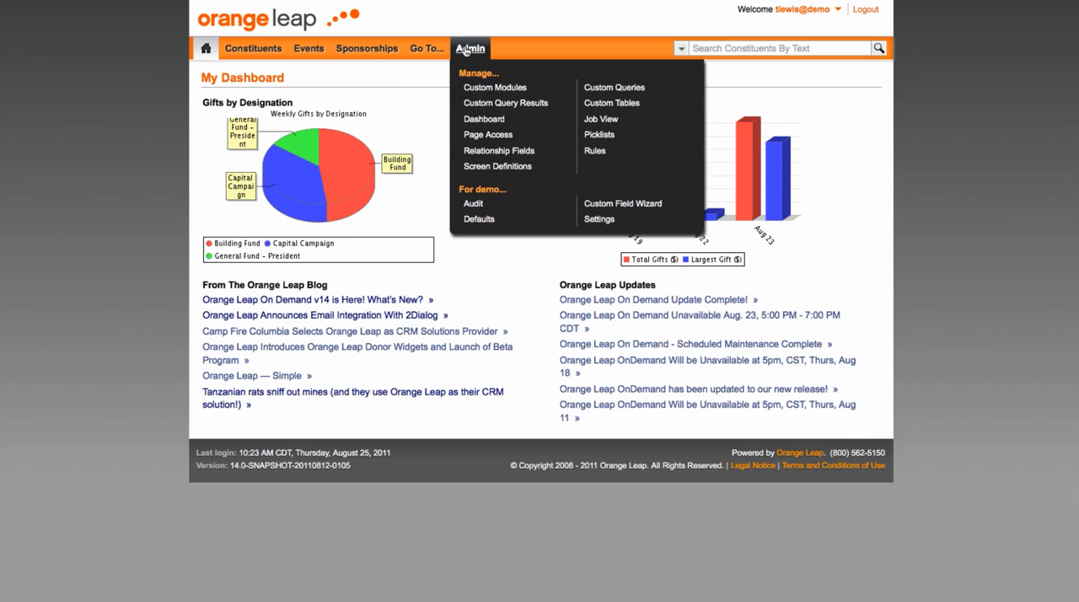
pyautogui.click(253, 48)
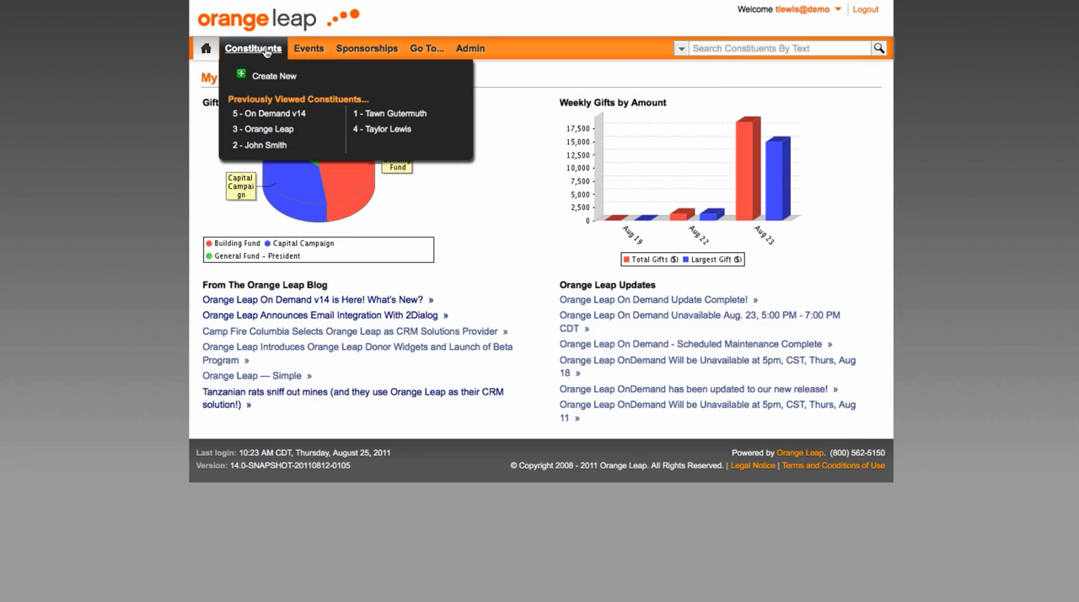
pyautogui.click(309, 48)
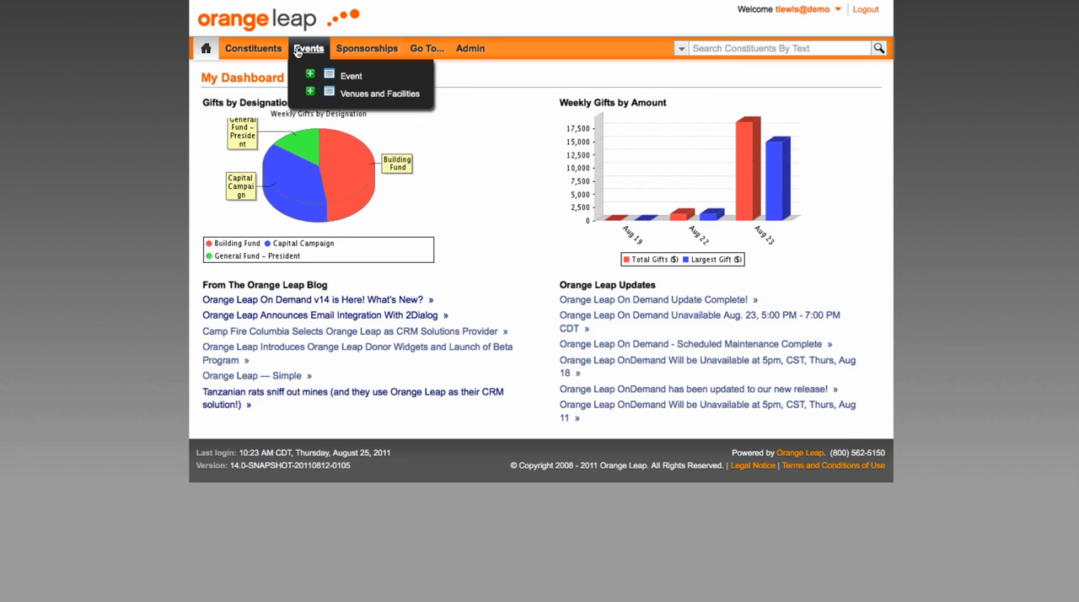
pyautogui.click(367, 48)
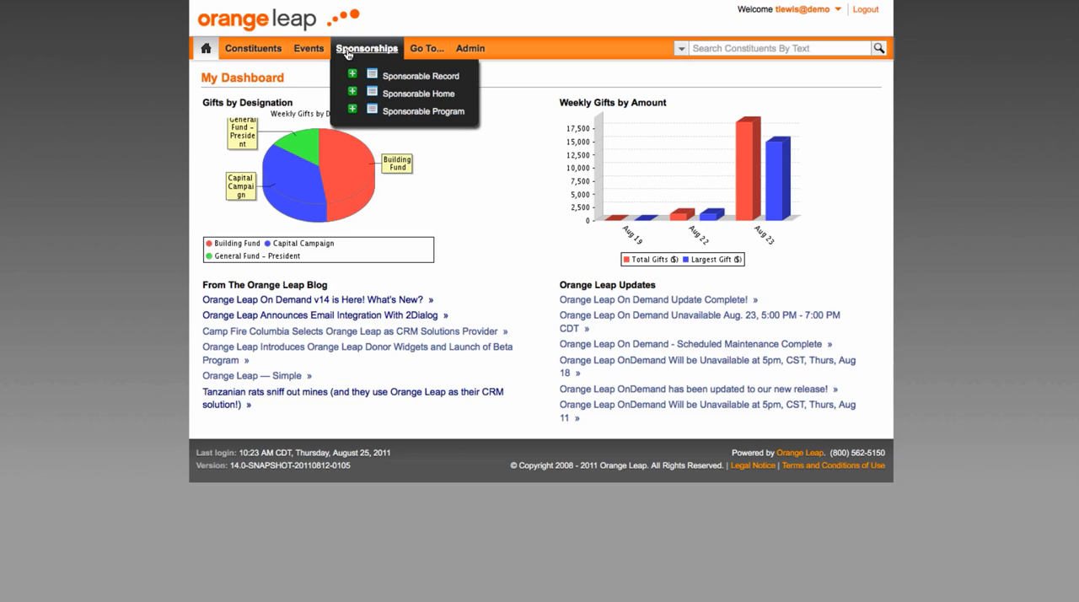
pyautogui.click(253, 48)
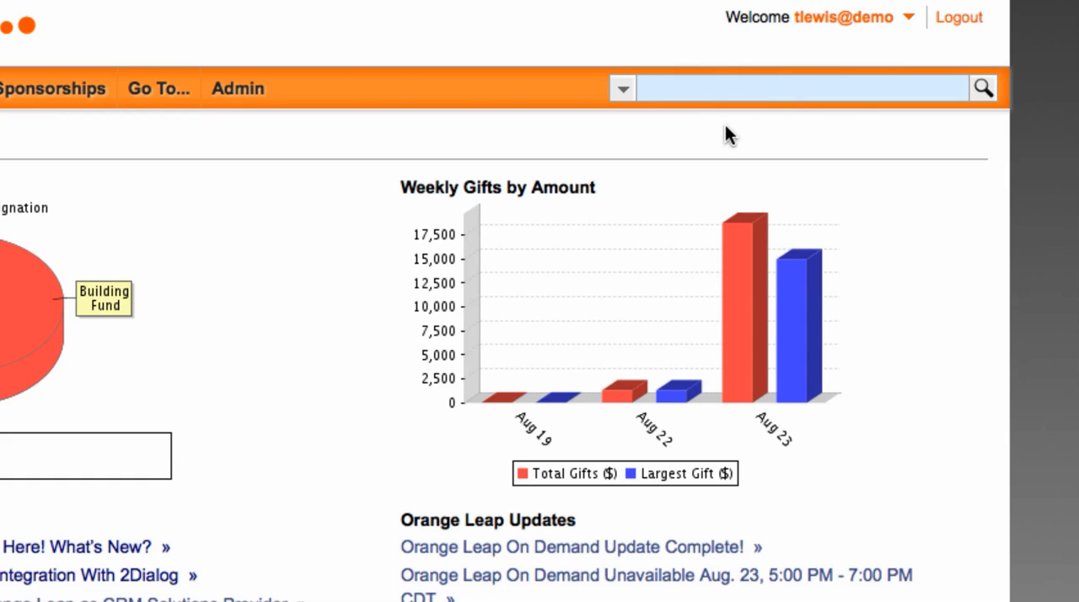
pyautogui.write('Tay')
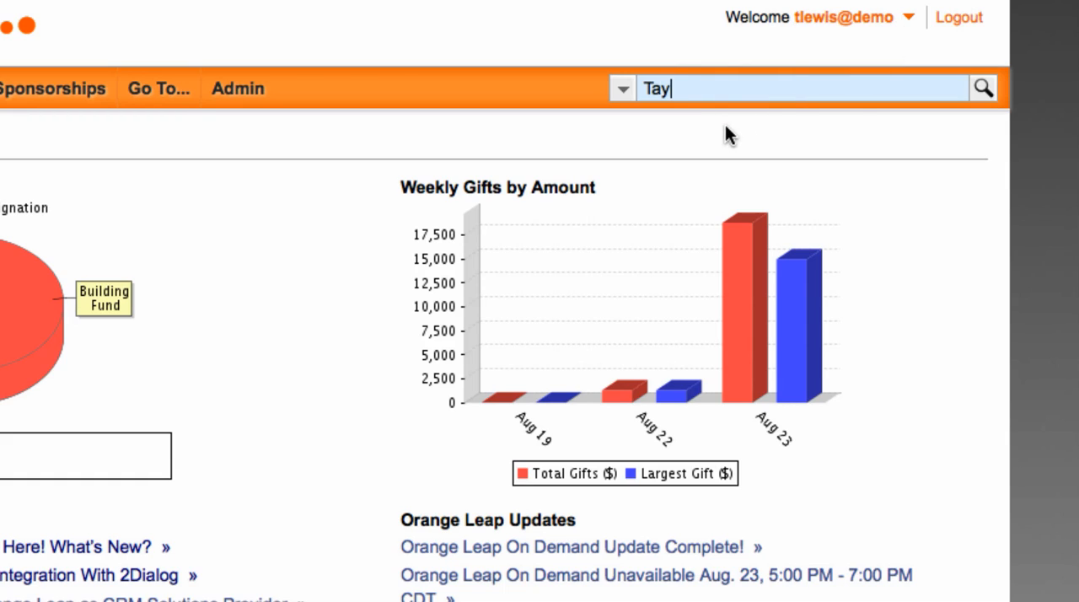
pyautogui.write('lor')
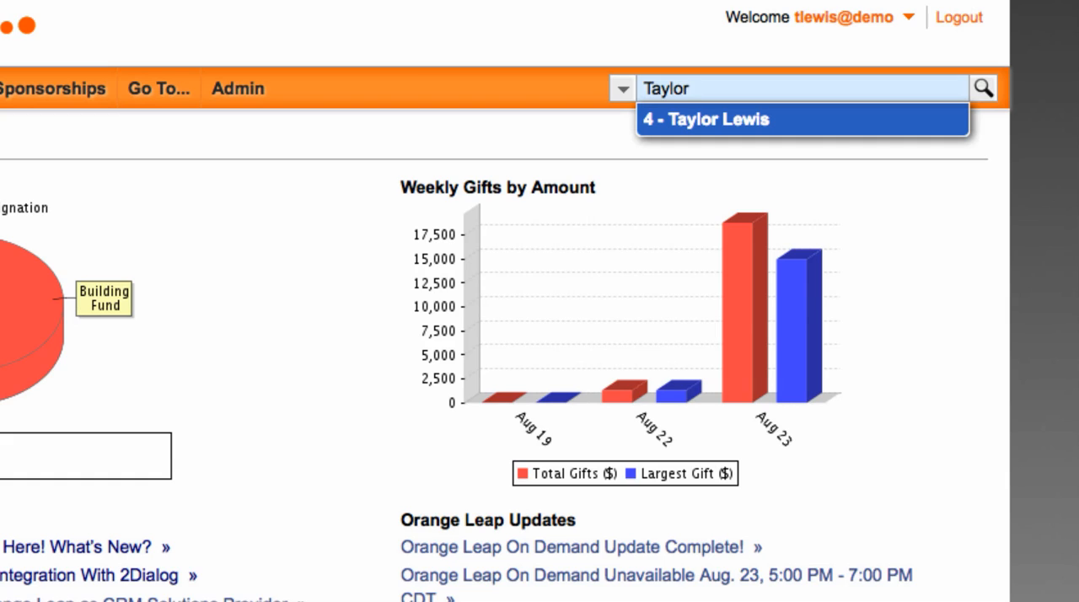
pyautogui.moveTo(741, 131)
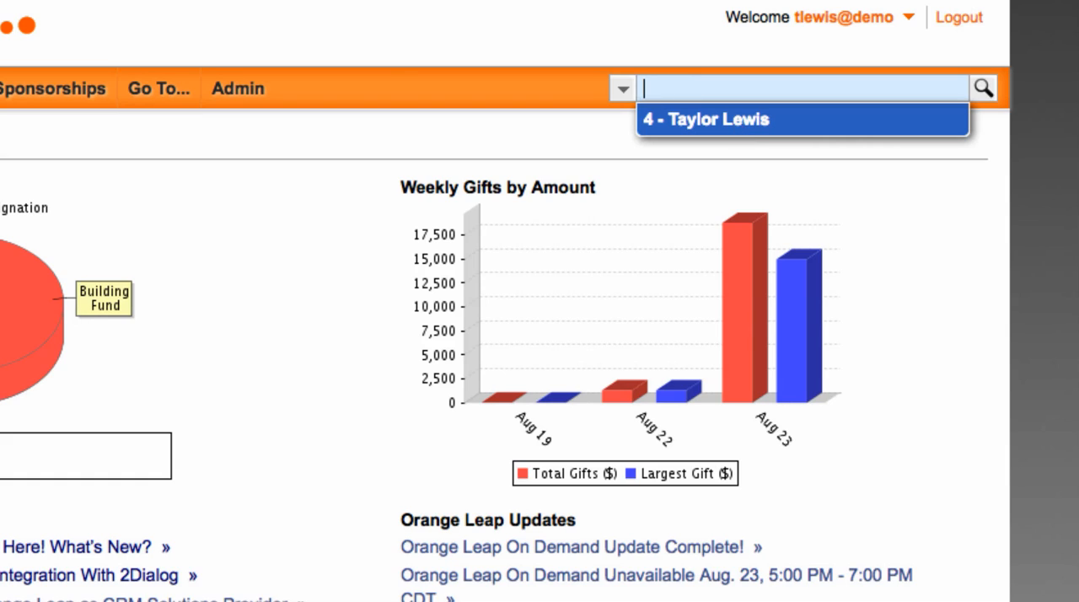
# Switch the quick search type from constituents to Gifts
pyautogui.click(622, 88)
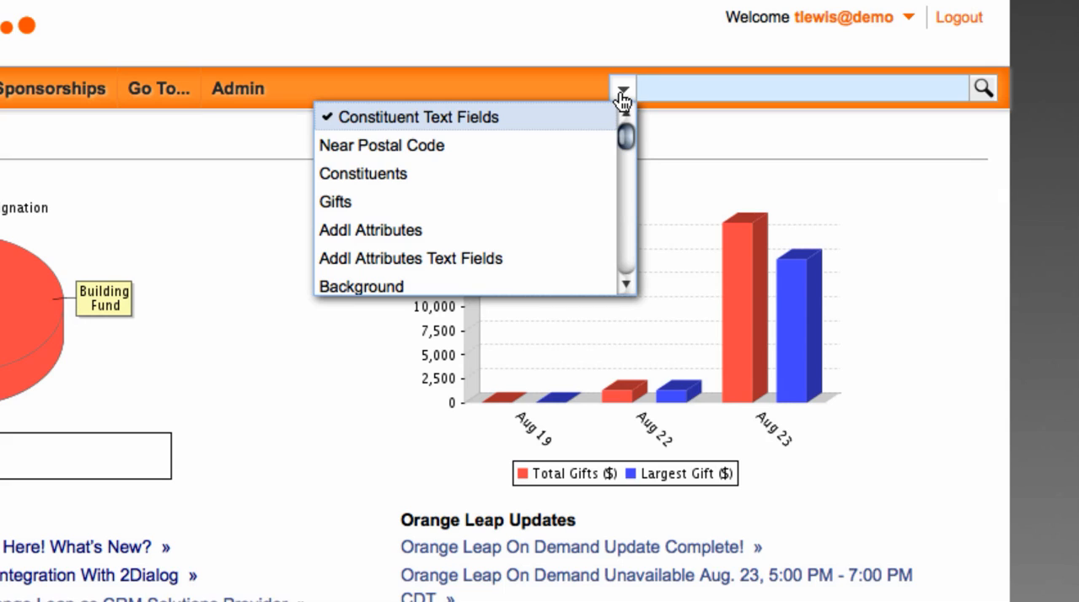
pyautogui.click(335, 201)
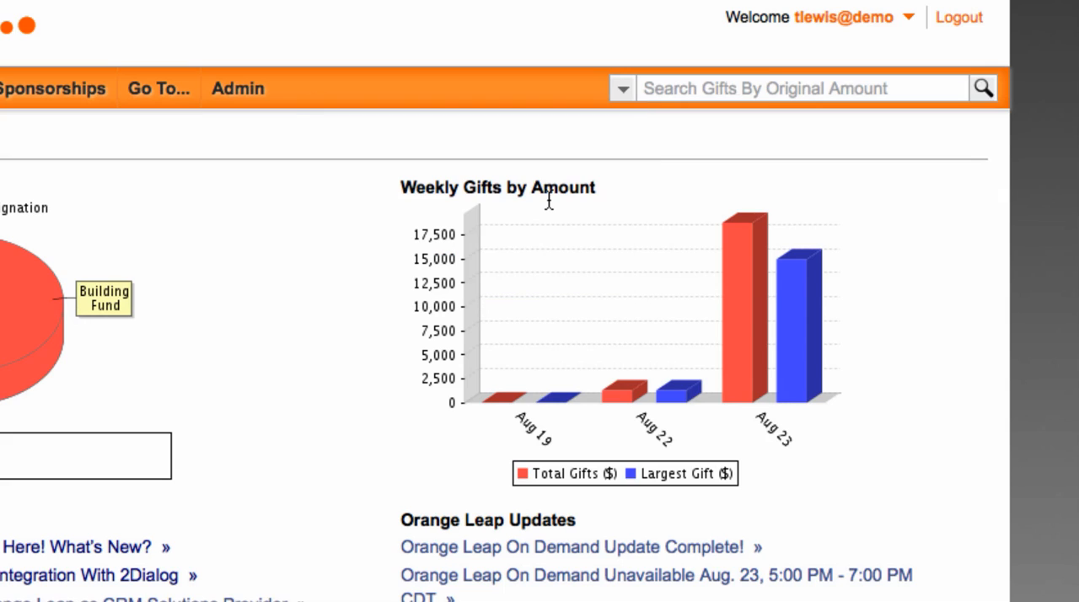
pyautogui.moveTo(594, 177)
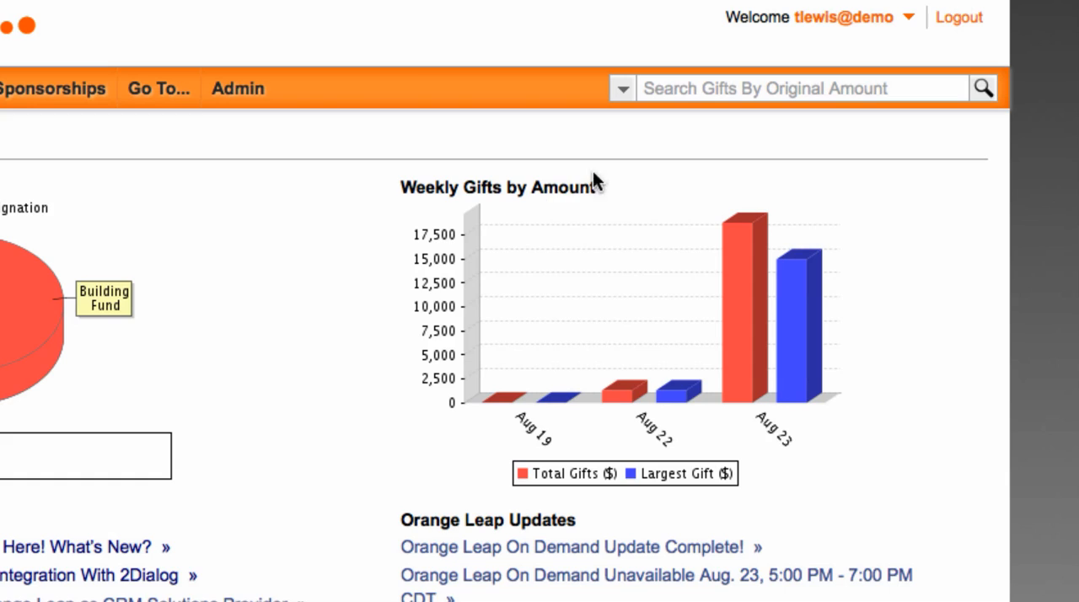
pyautogui.moveTo(700, 127)
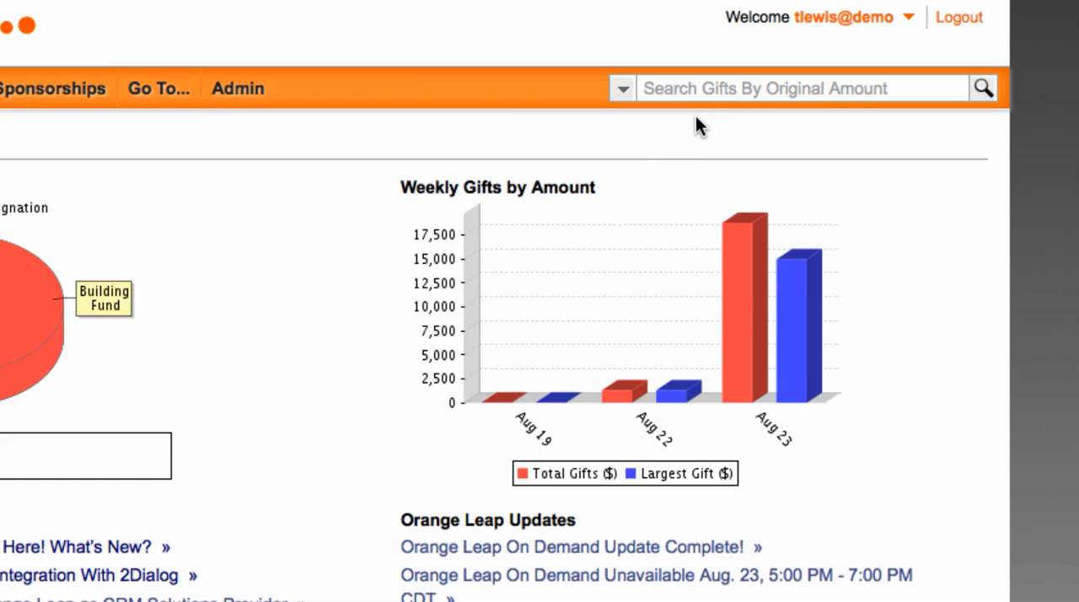
pyautogui.moveTo(706, 105)
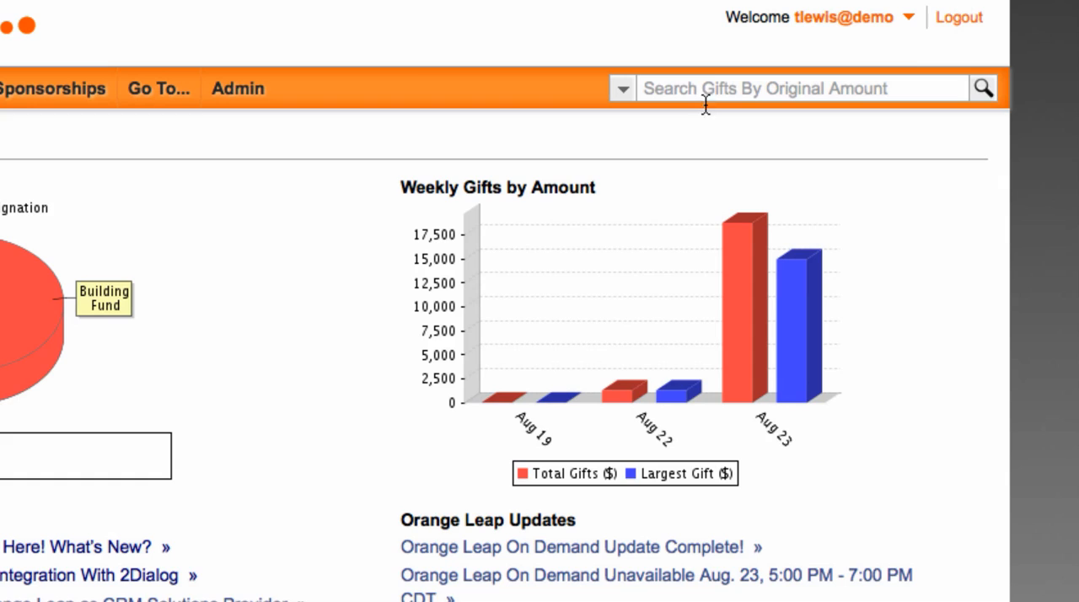
pyautogui.moveTo(717, 87)
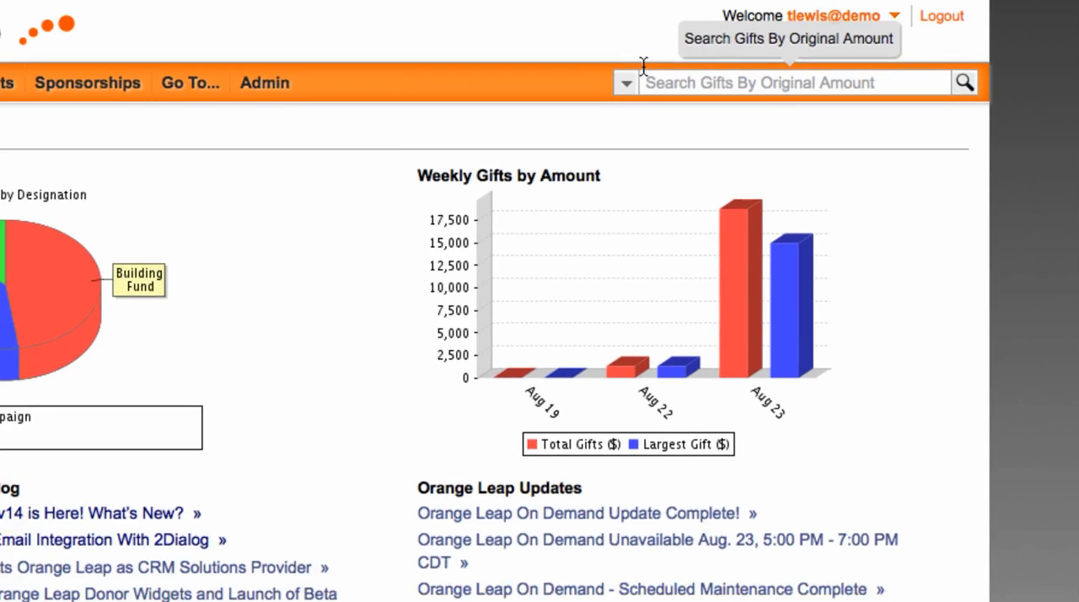
pyautogui.click(310, 38)
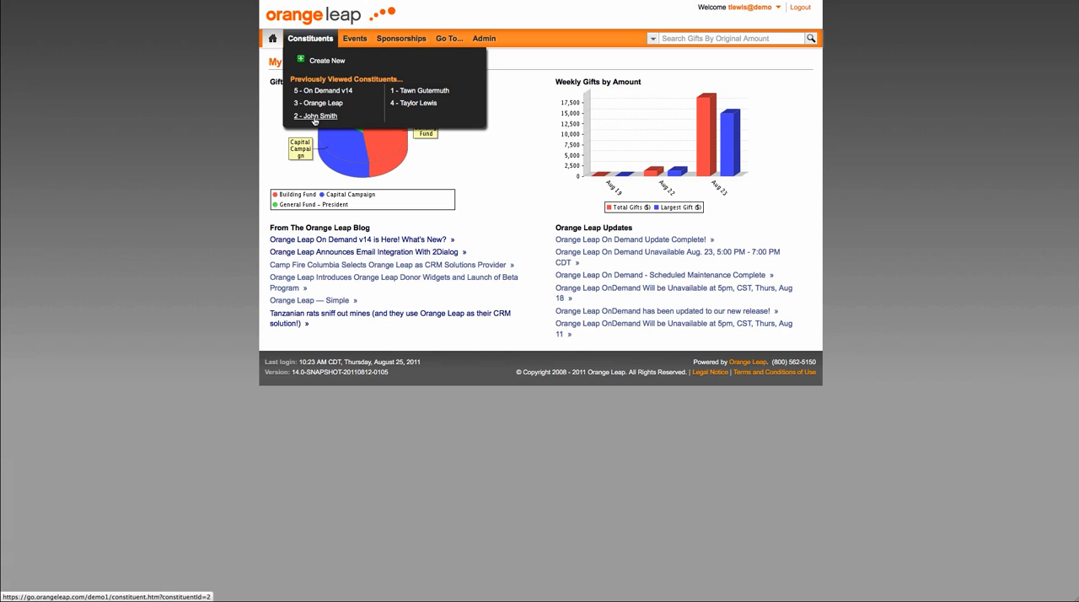
pyautogui.click(315, 116)
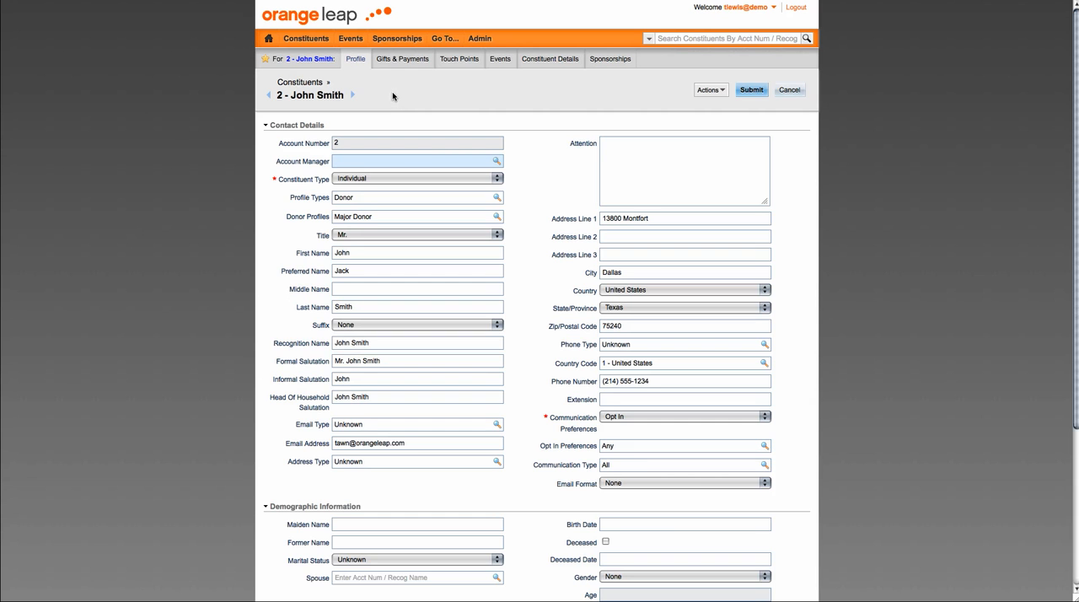
# Open John Smith's Addresses list under Profile > Contact Info
pyautogui.click(413, 161)
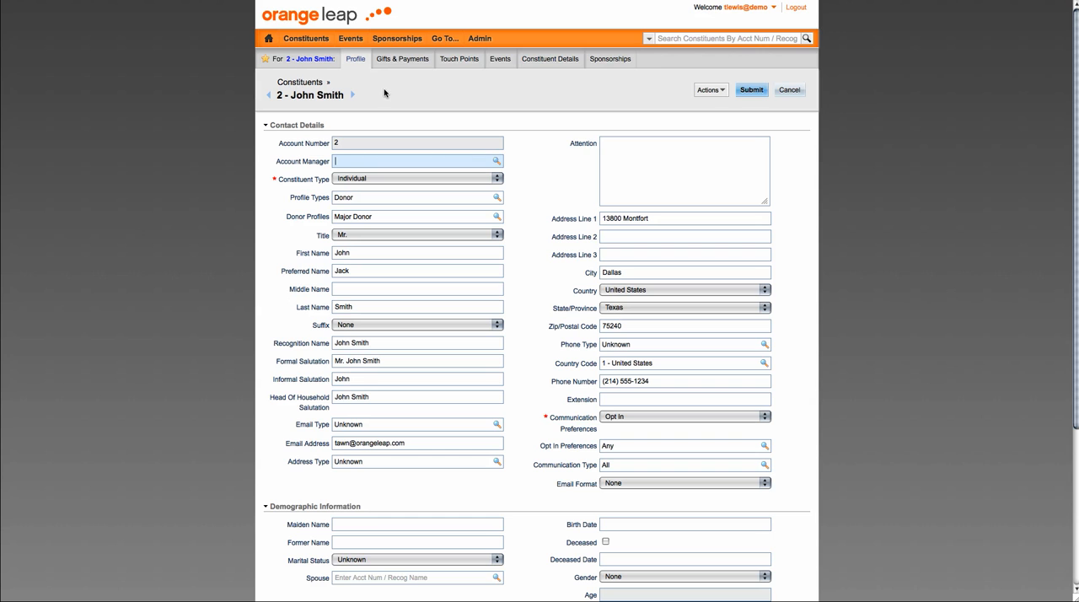
pyautogui.click(355, 58)
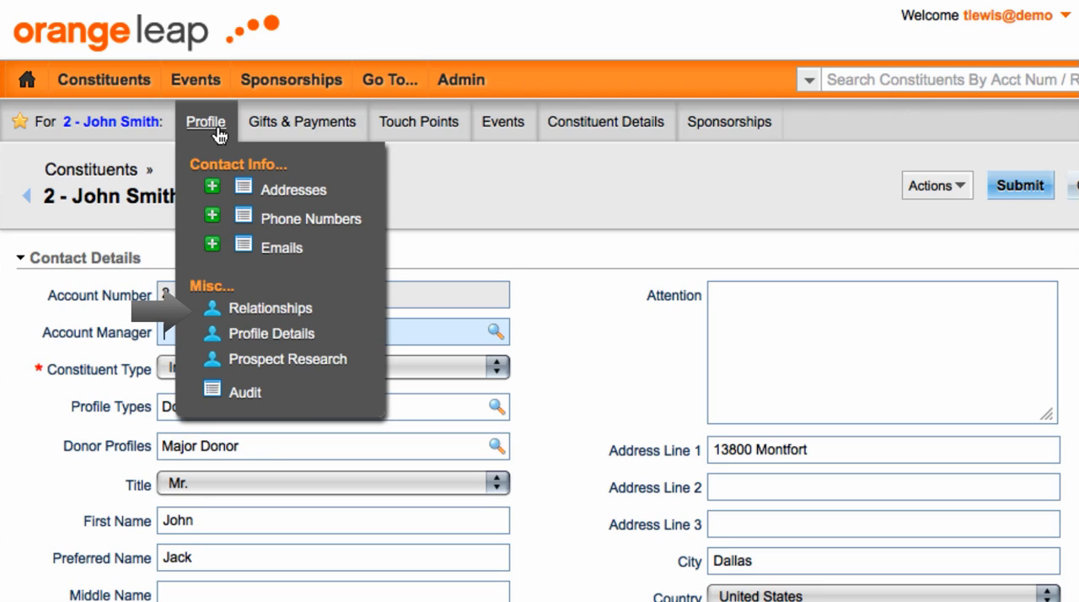
pyautogui.moveTo(293, 190)
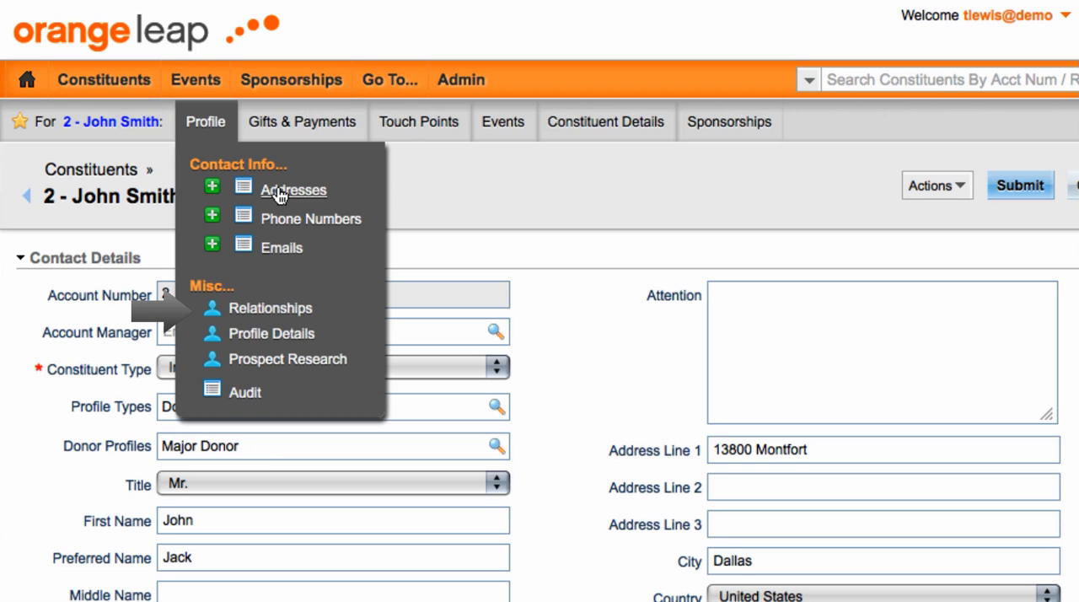
pyautogui.click(293, 190)
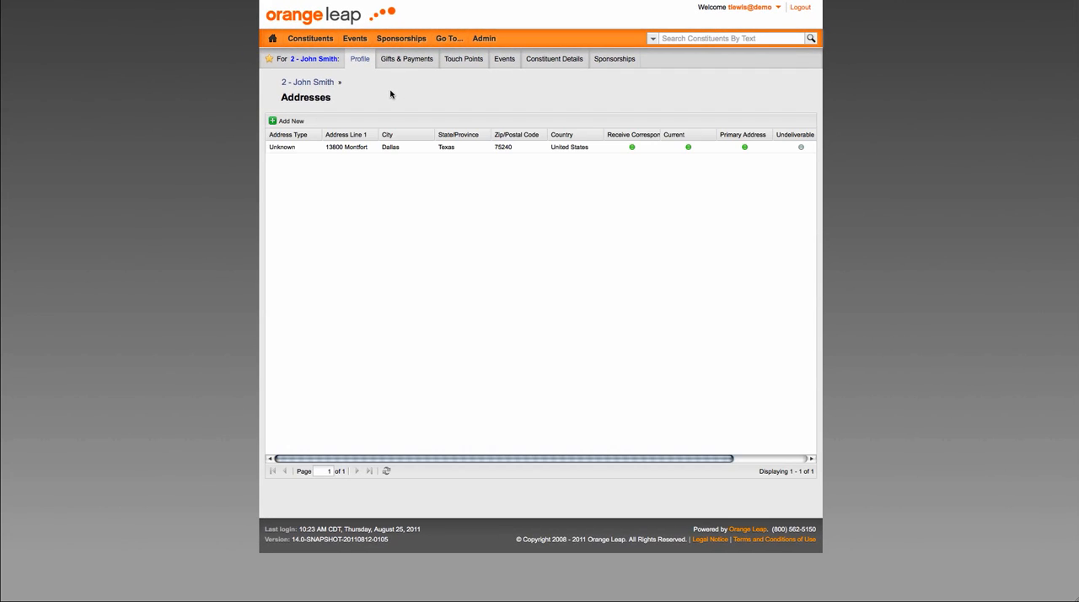
pyautogui.moveTo(387, 90)
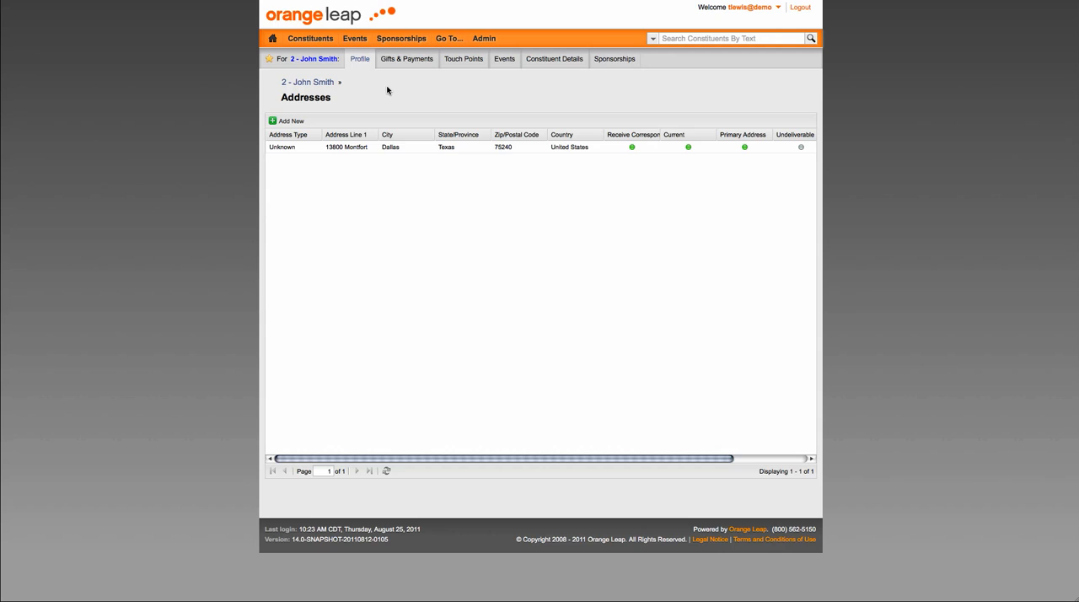
pyautogui.moveTo(373, 90)
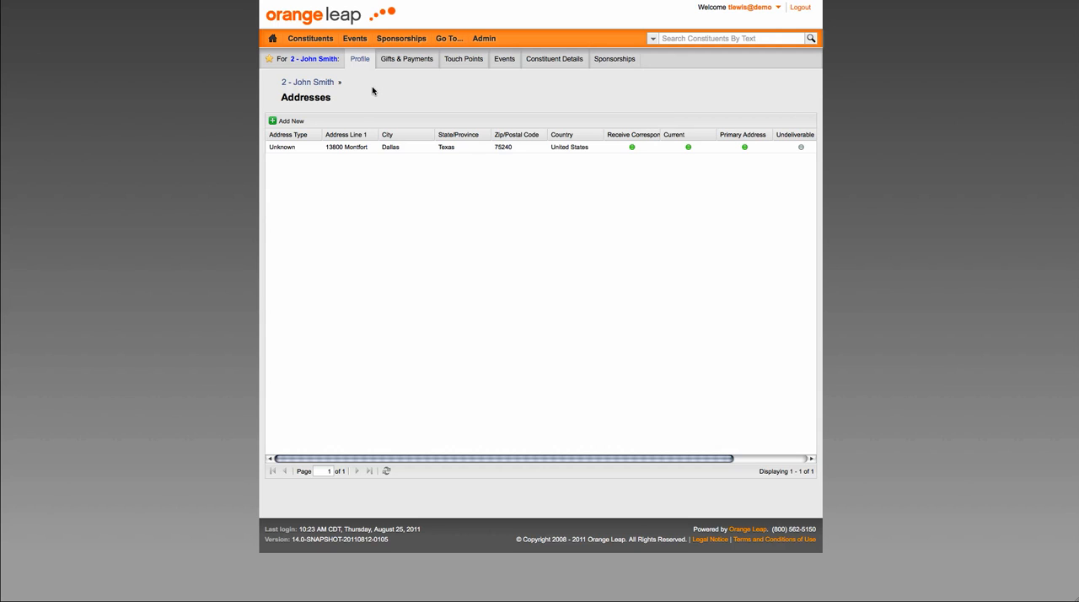
pyautogui.moveTo(356, 99)
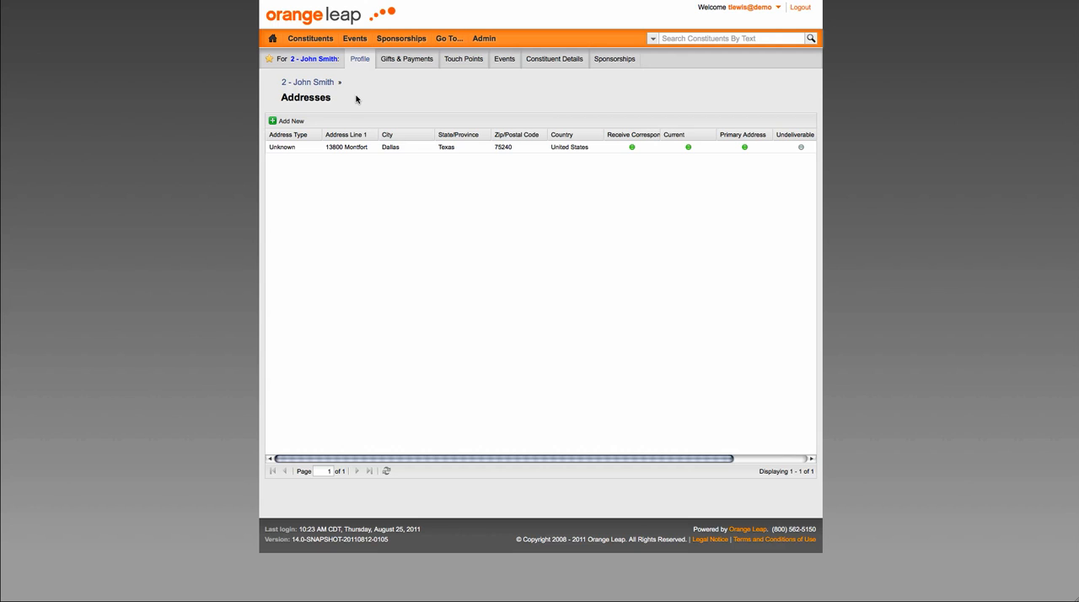
pyautogui.moveTo(348, 97)
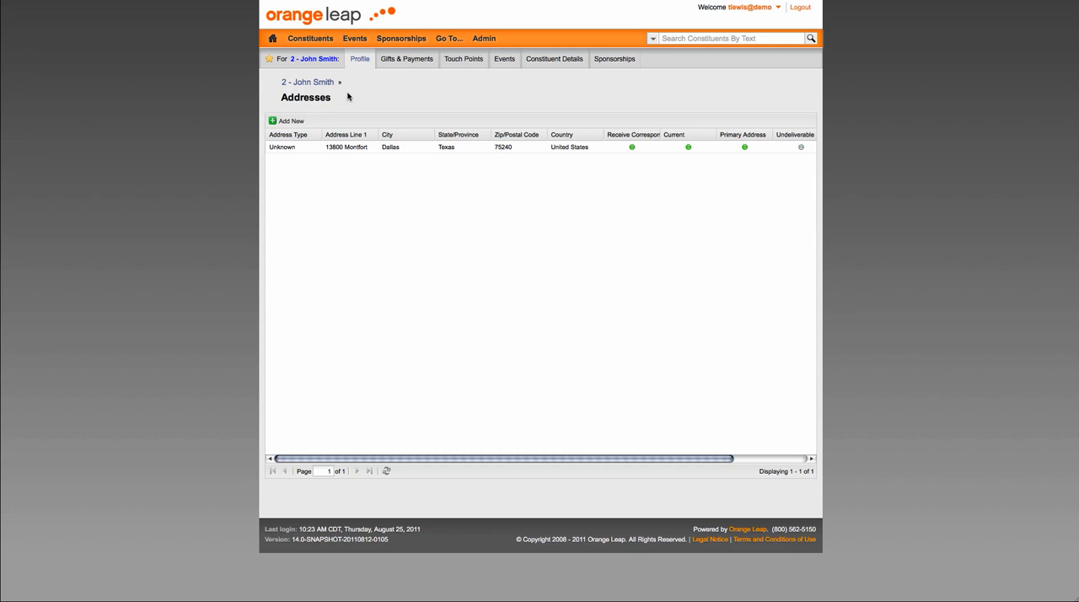
pyautogui.moveTo(308, 81)
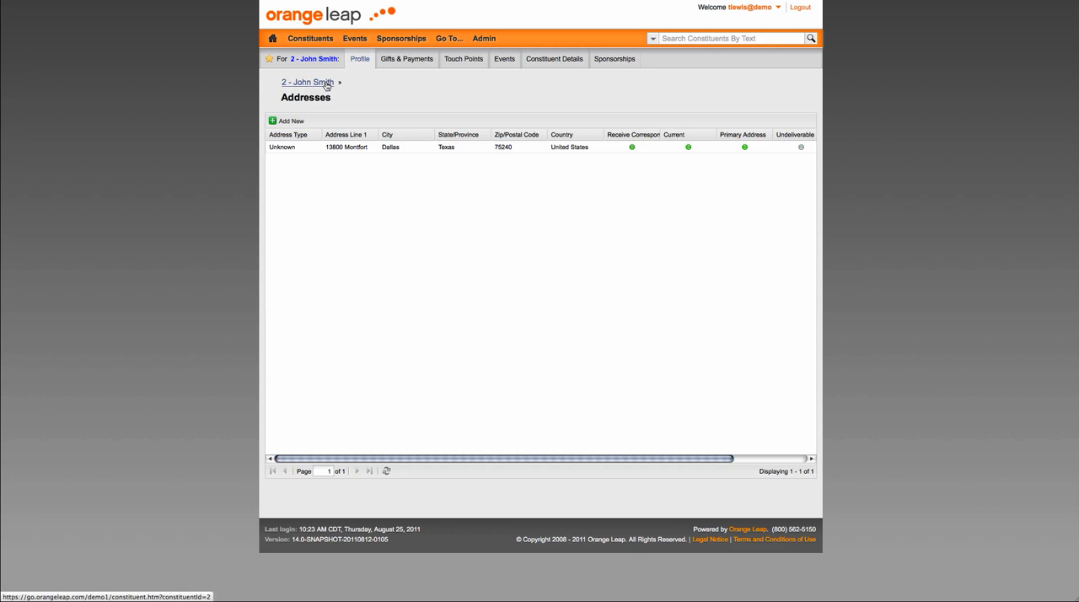
pyautogui.click(308, 82)
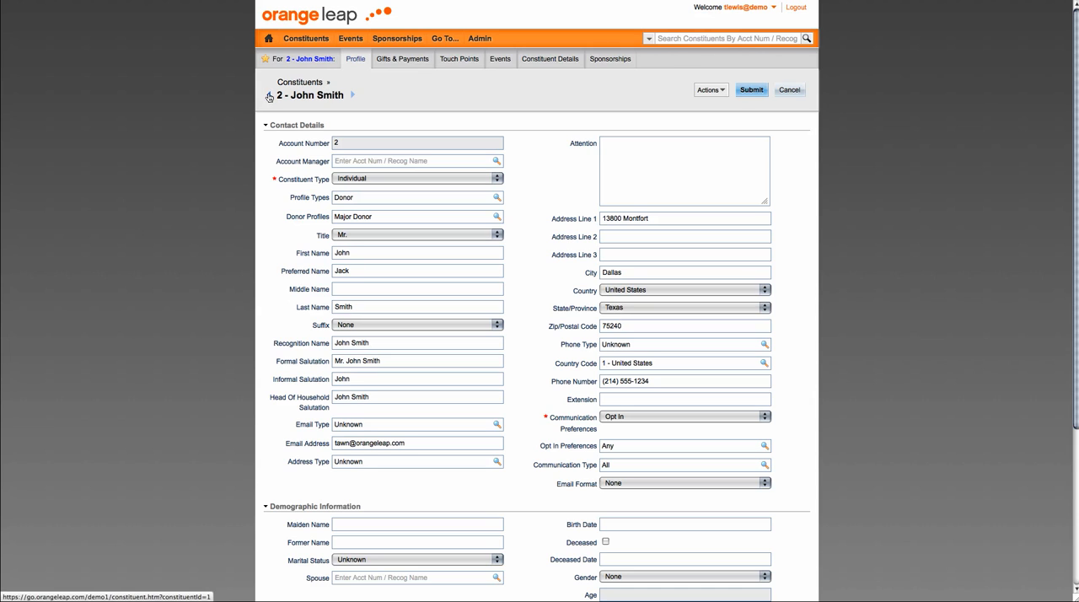
pyautogui.click(269, 95)
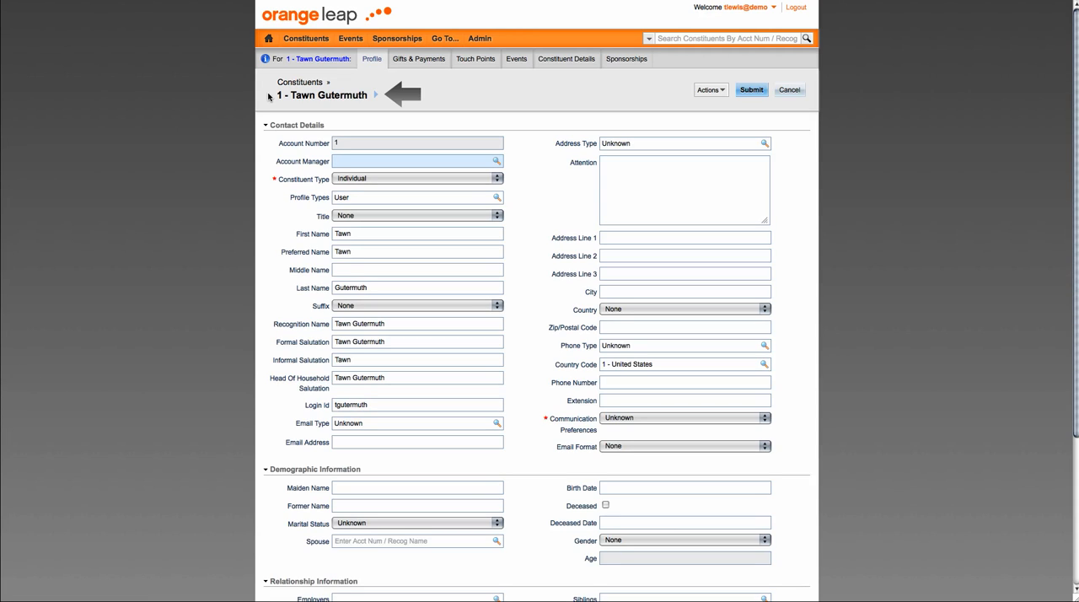
pyautogui.click(413, 161)
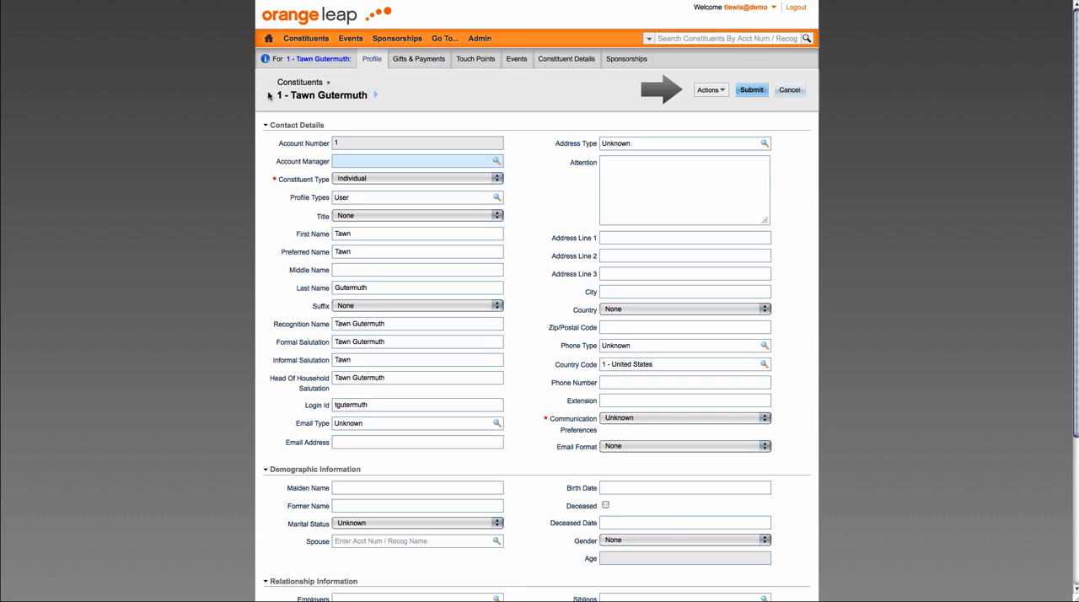
pyautogui.click(417, 161)
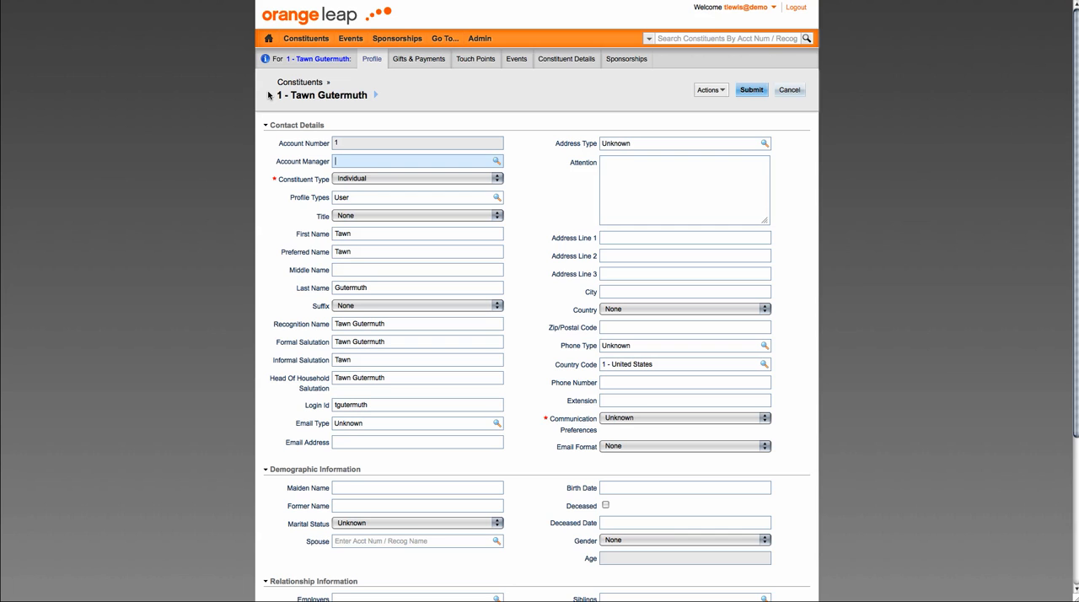
pyautogui.scroll(-3)
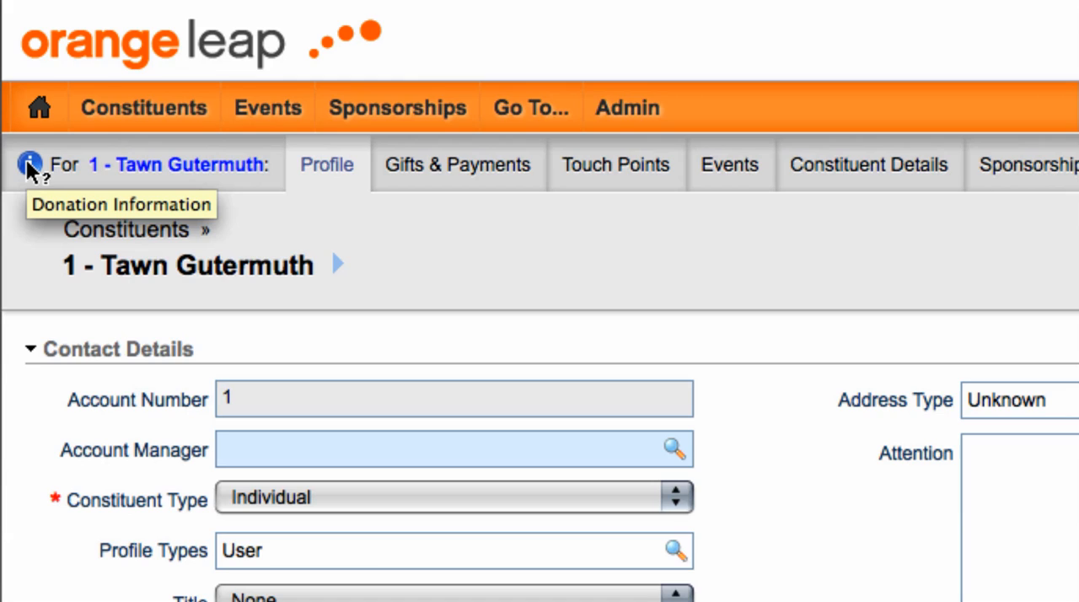
pyautogui.moveTo(340, 299)
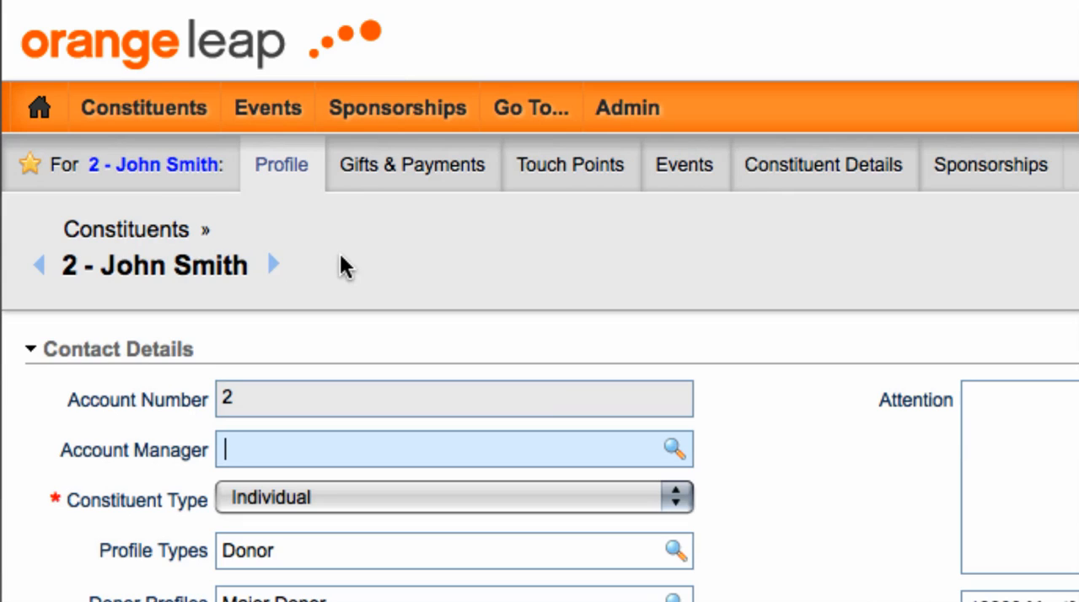
# Open the 5 - On Demand v14 record and view its parent organization hierarchy
pyautogui.click(144, 107)
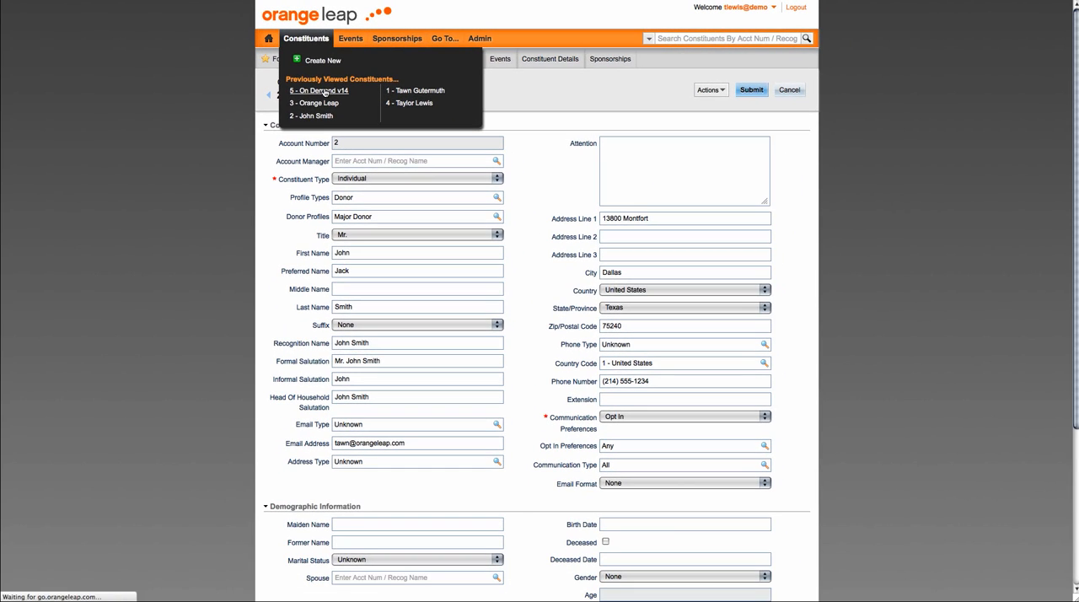
pyautogui.click(318, 90)
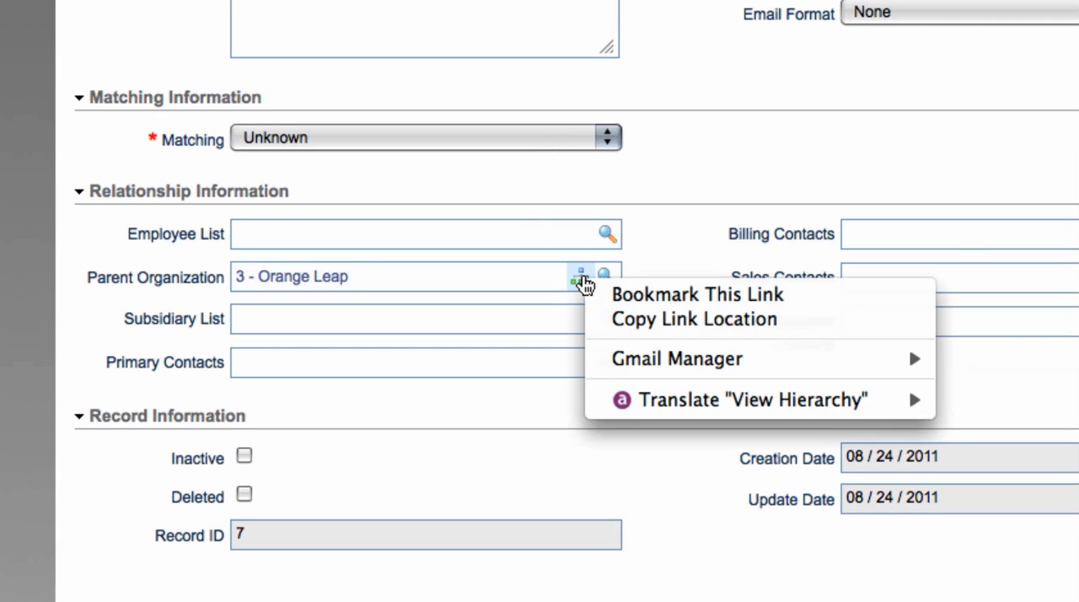
pyautogui.click(576, 277)
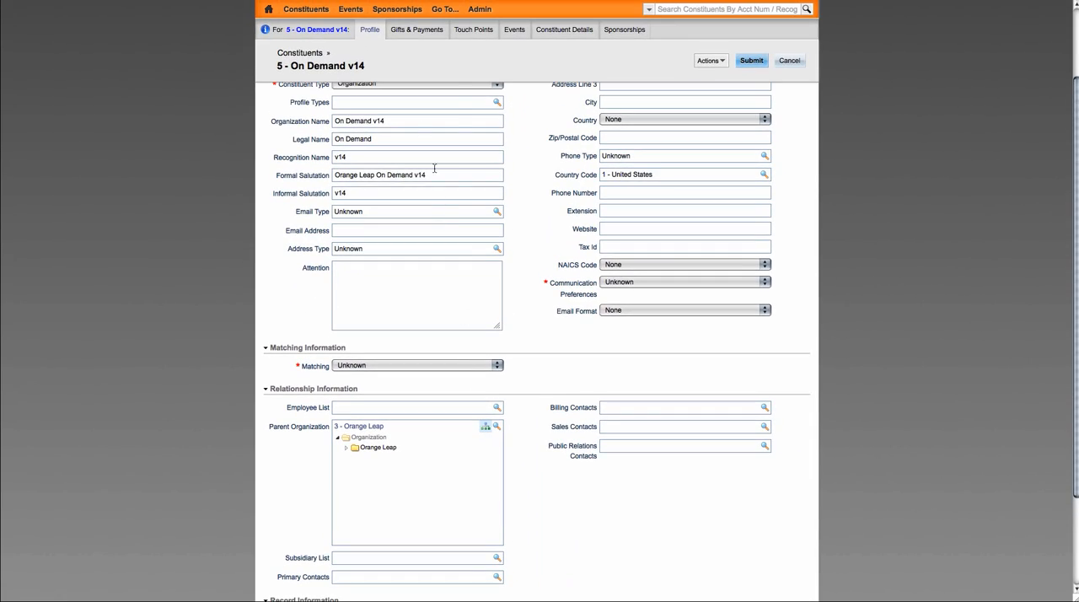
pyautogui.click(350, 9)
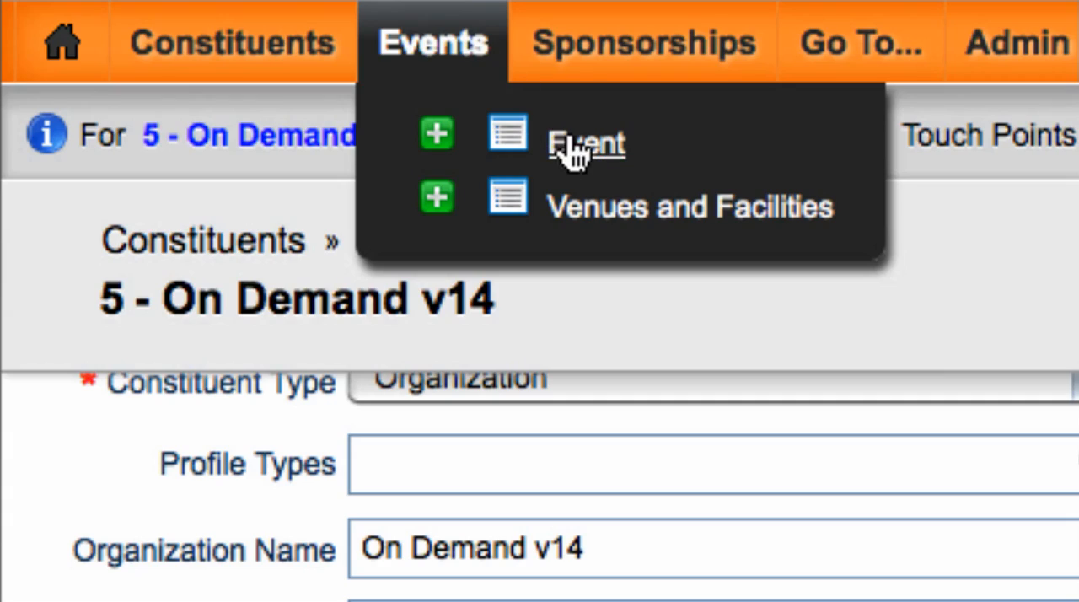
# Browse the OrangeCon2011 event's new fields, then return to My Dashboard
pyautogui.click(586, 143)
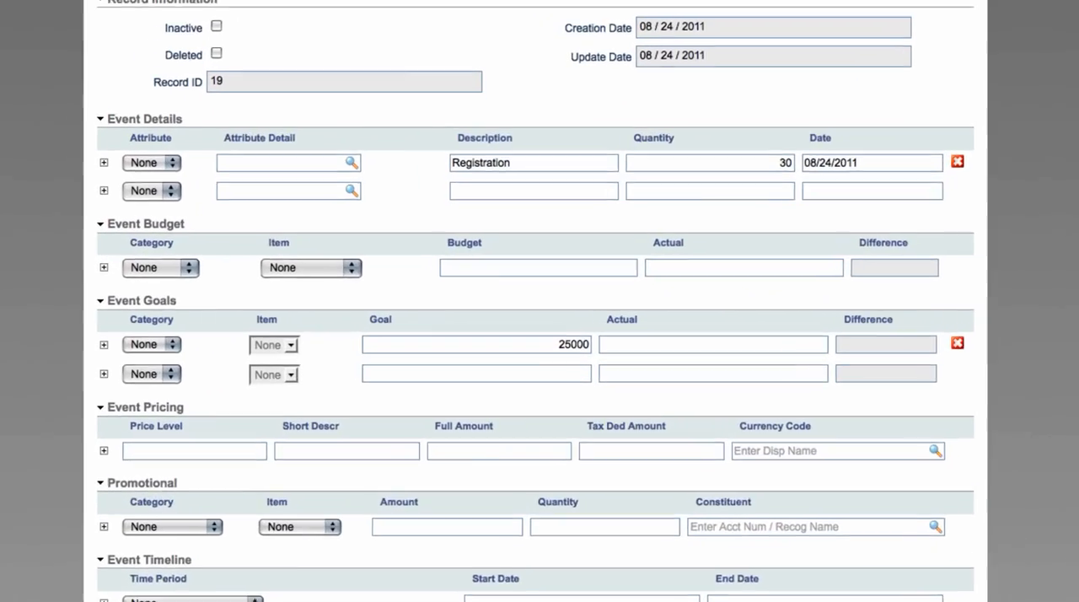
pyautogui.scroll(-3)
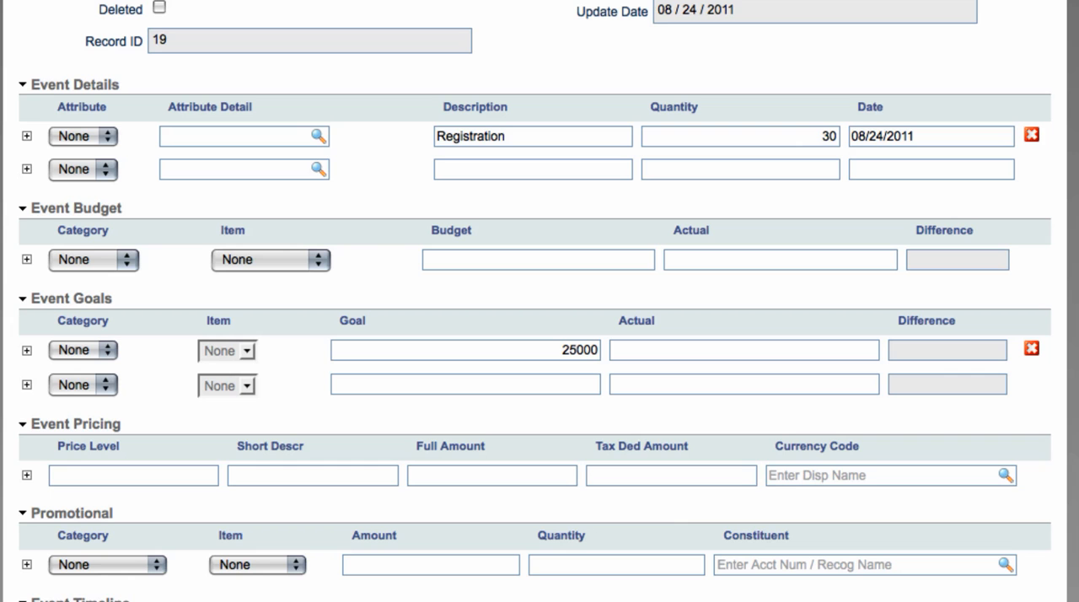
pyautogui.scroll(3)
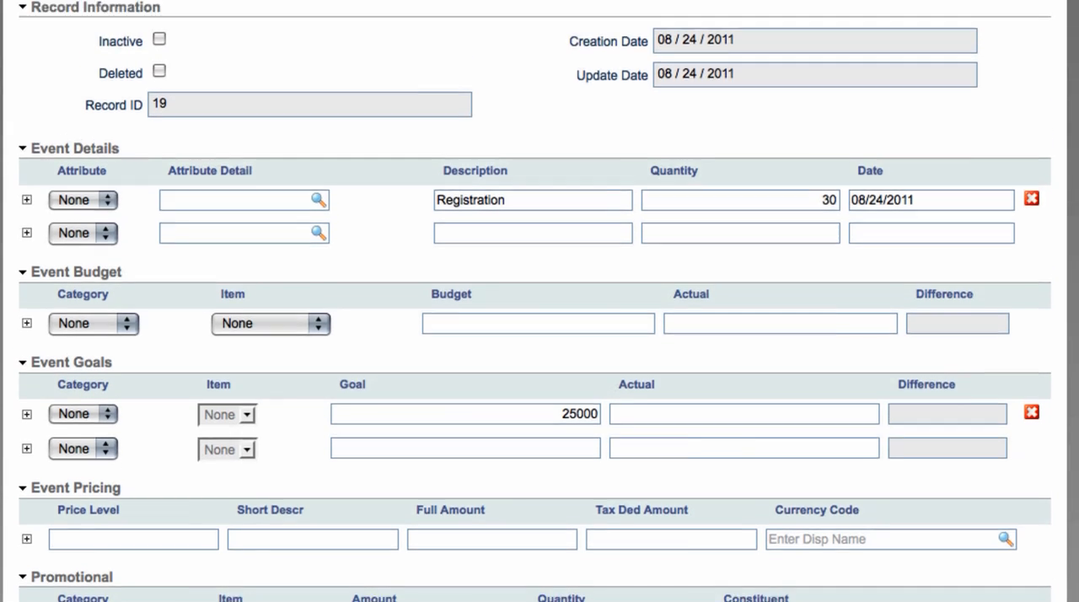
pyautogui.scroll(3)
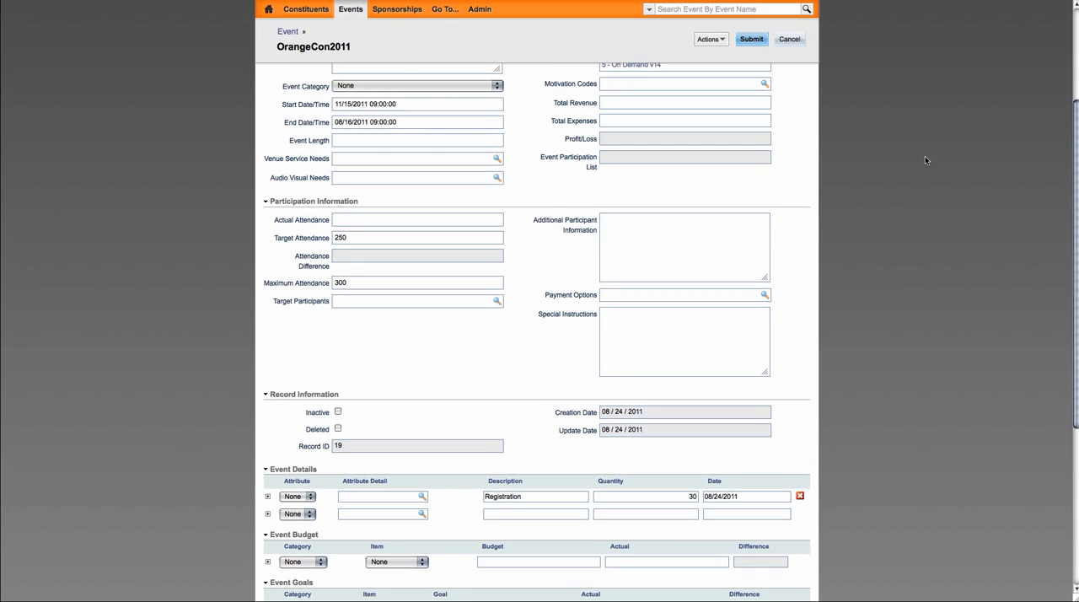
pyautogui.scroll(3)
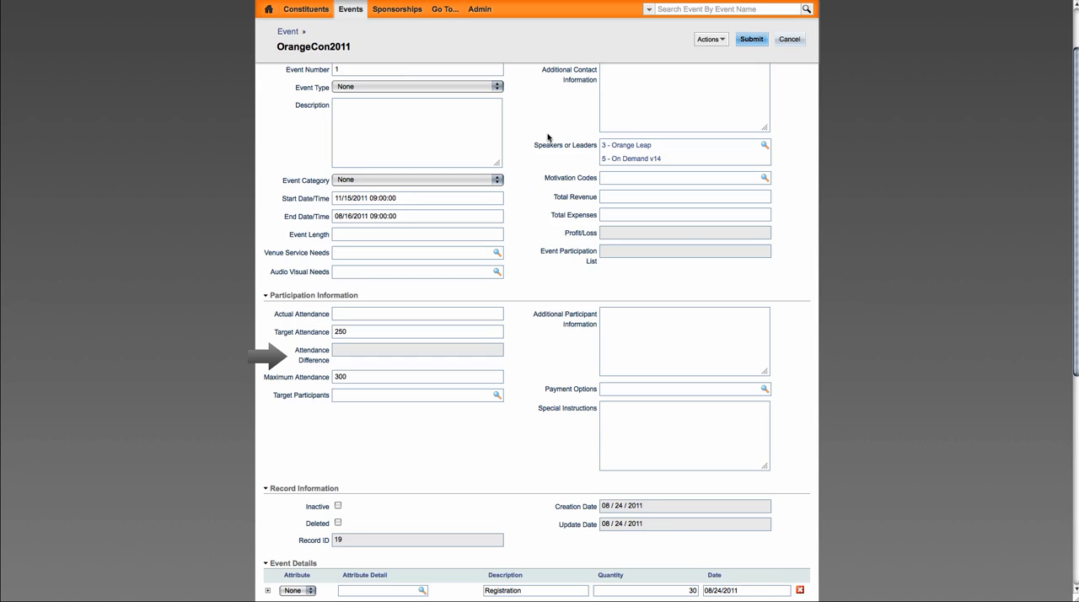
pyautogui.scroll(-3)
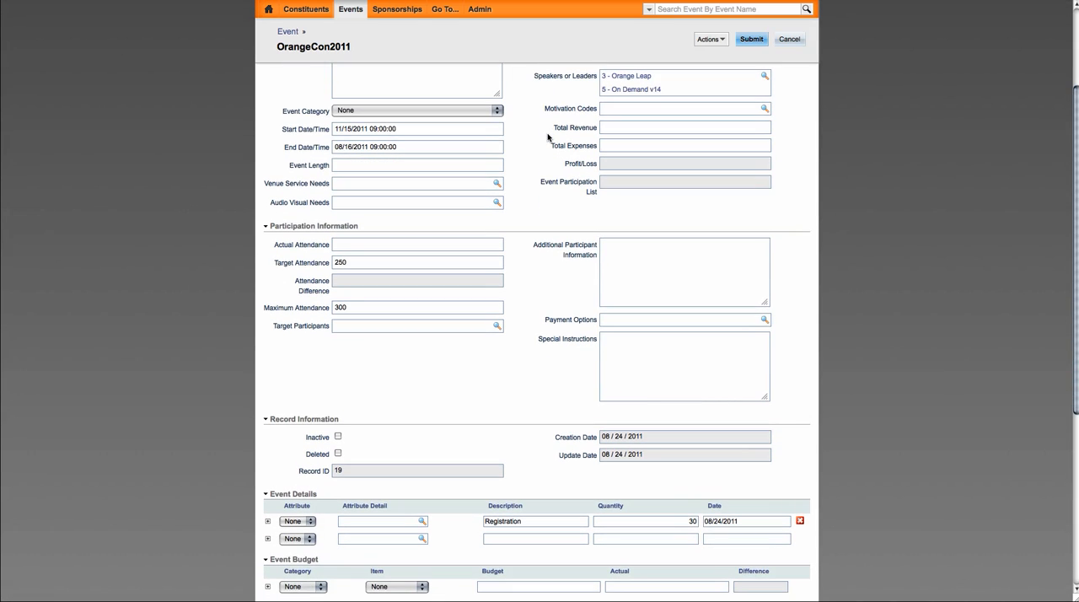
pyautogui.moveTo(476, 96)
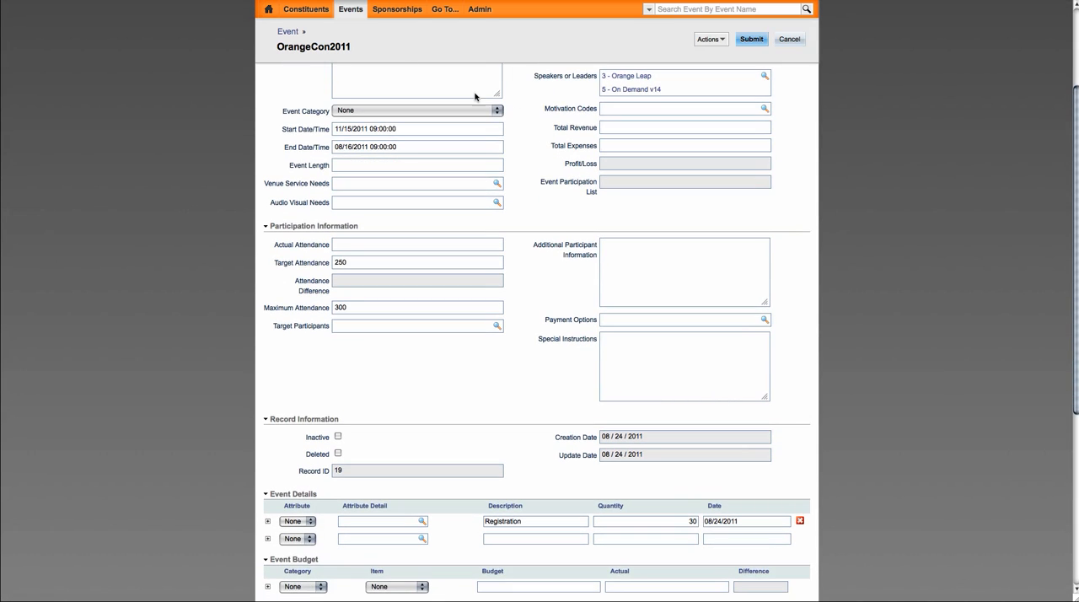
pyautogui.moveTo(269, 9)
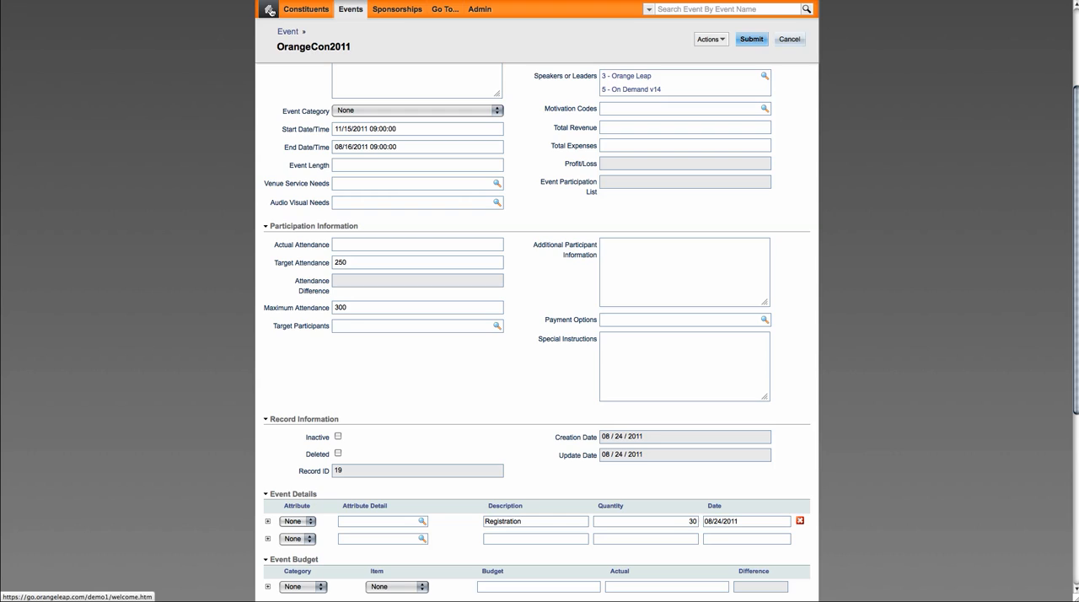
pyautogui.click(270, 9)
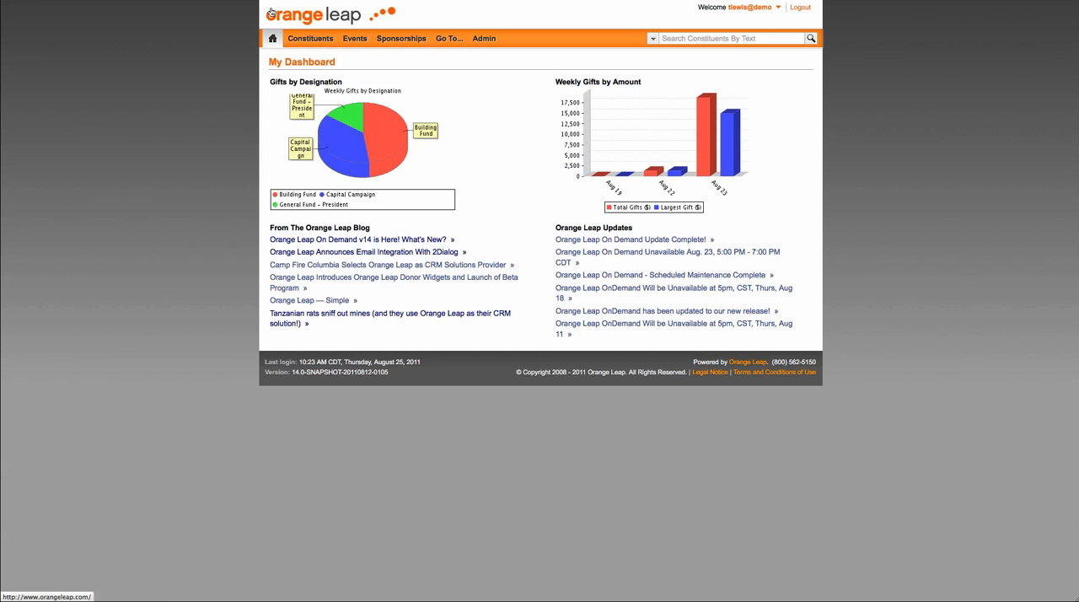